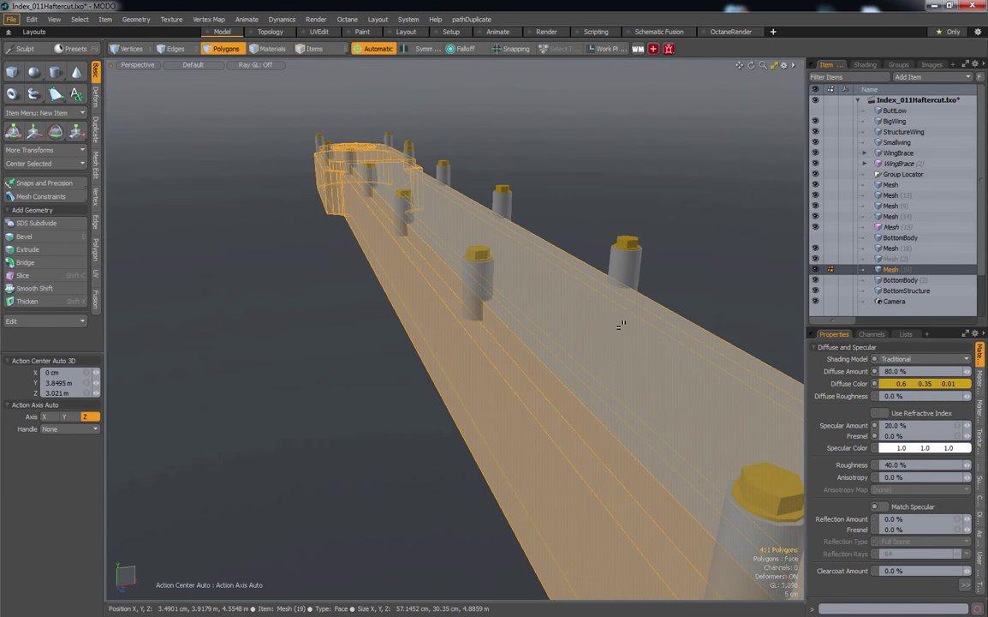
Run PolyMerge from the custom script popup on the pod's selected end polygons.
{"action": "left_click_drag", "start_coordinate": [621, 324], "coordinate": [525, 328]}
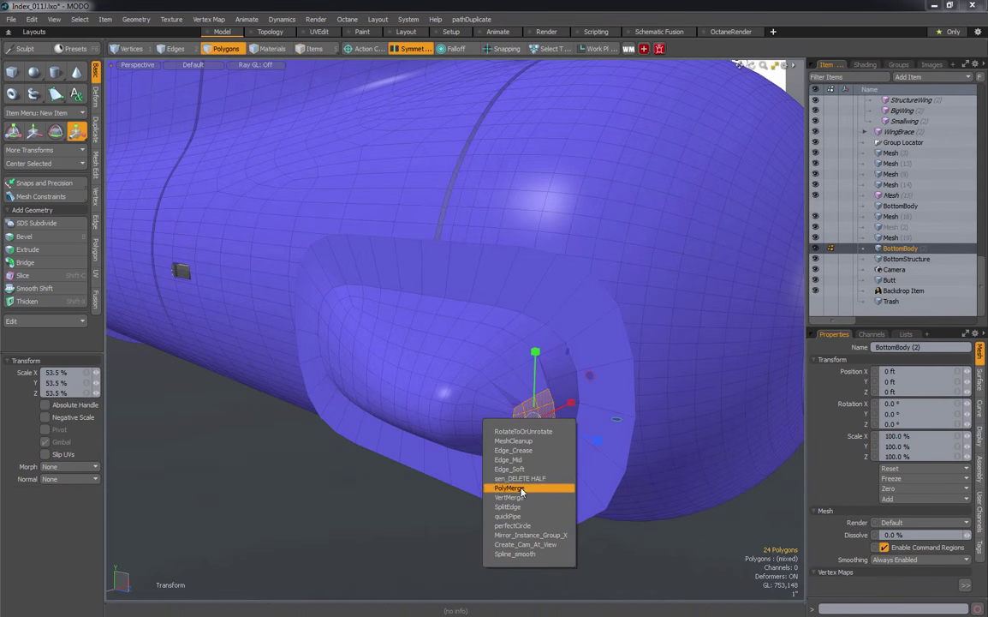
{"action": "left_click", "coordinate": [510, 487]}
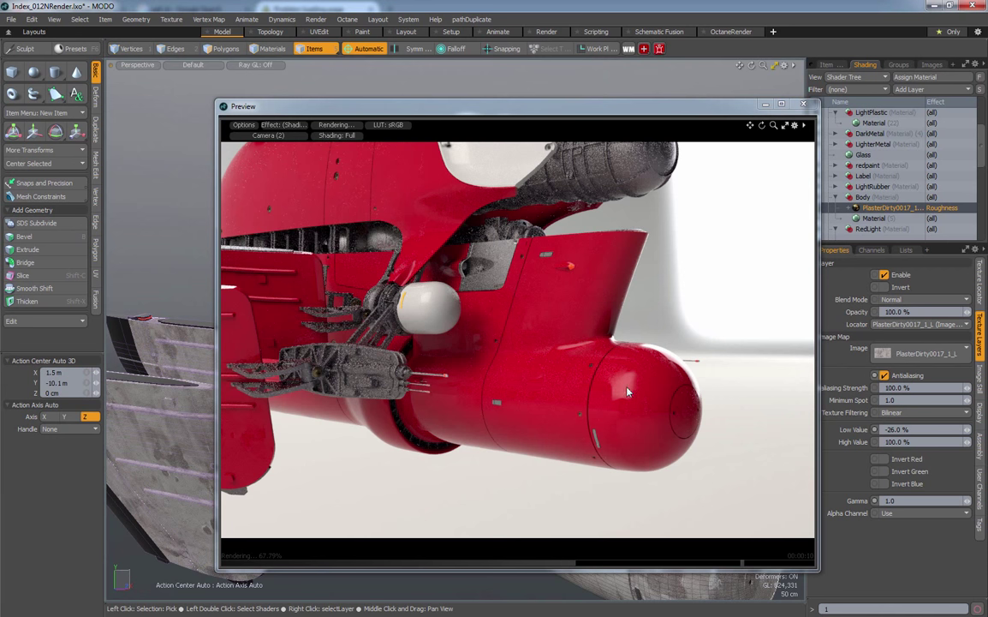
Drag the dirty plaster roughness High Value to 160% and open Turntable's Rotation Y graph.
{"action": "left_click_drag", "start_coordinate": [921, 441], "coordinate": [943, 441]}
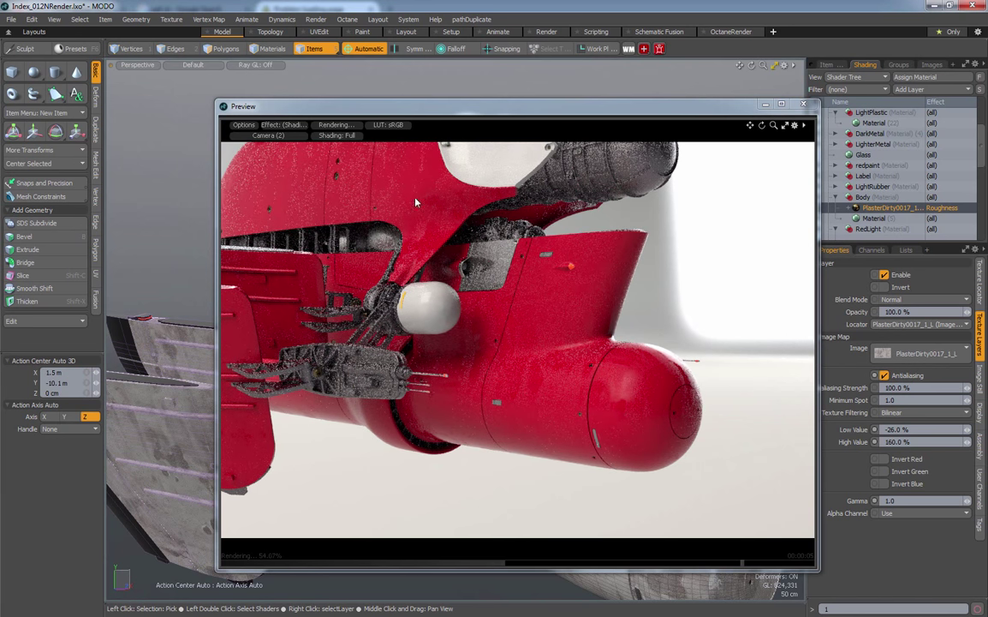
{"action": "mouse_move", "coordinate": [669, 383]}
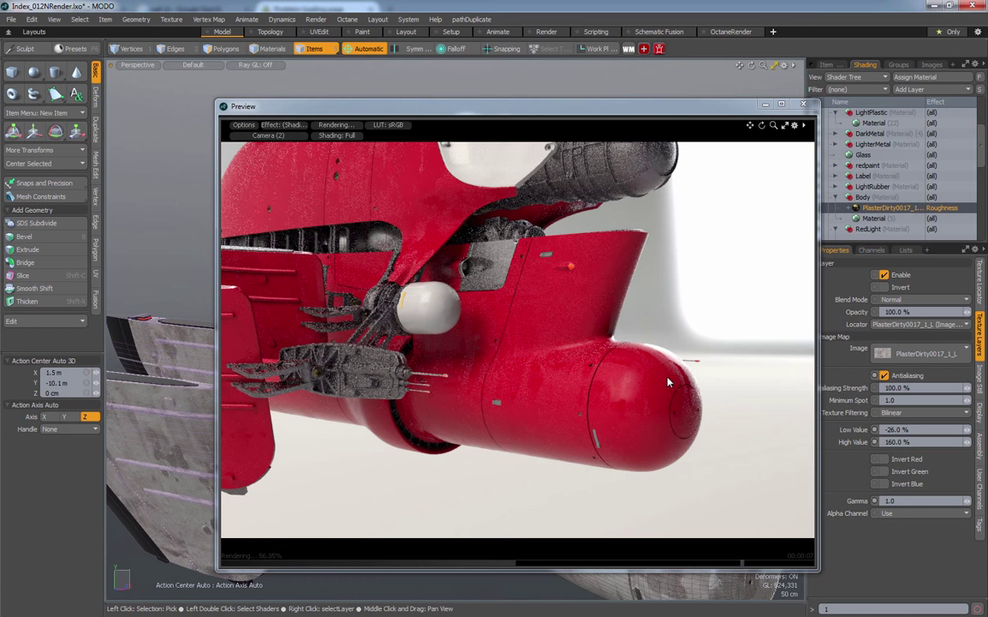
{"action": "mouse_move", "coordinate": [587, 357]}
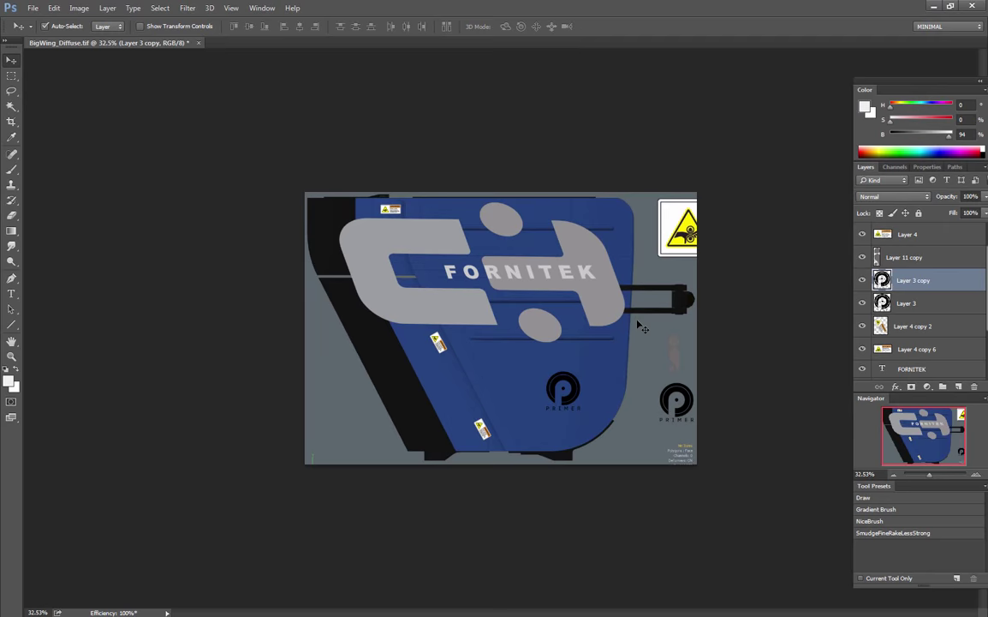
{"action": "left_click", "coordinate": [907, 234]}
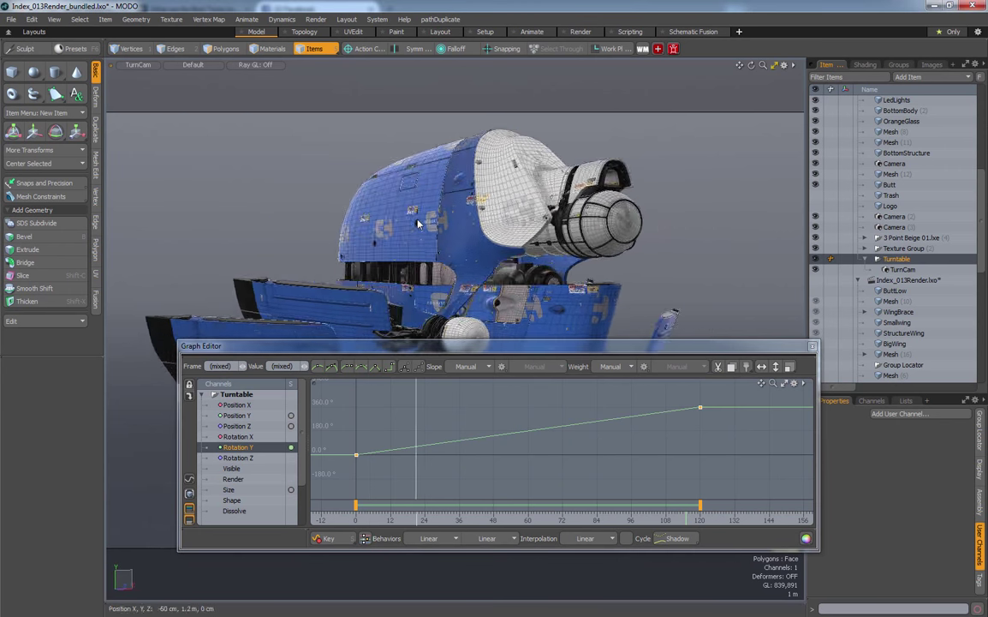
Open the Index_011_Blue_Weathered_B.psd tab with its Color Lookup adjustment layer.
{"action": "left_click_drag", "start_coordinate": [420, 223], "coordinate": [449, 323]}
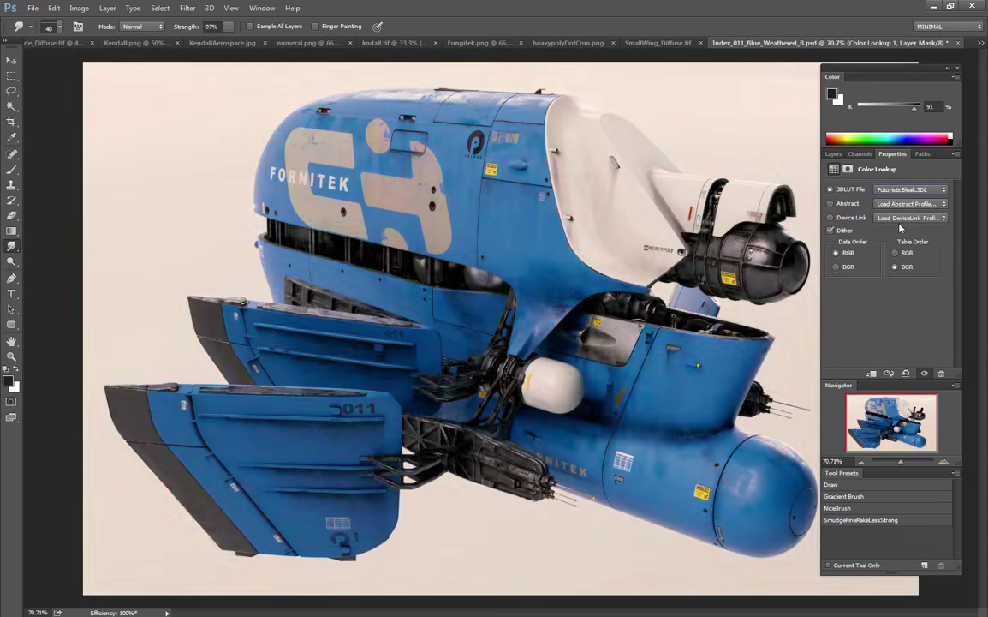
Choose Moonlight.3DL as the Color Lookup 3DLUT file.
{"action": "left_click", "coordinate": [910, 189]}
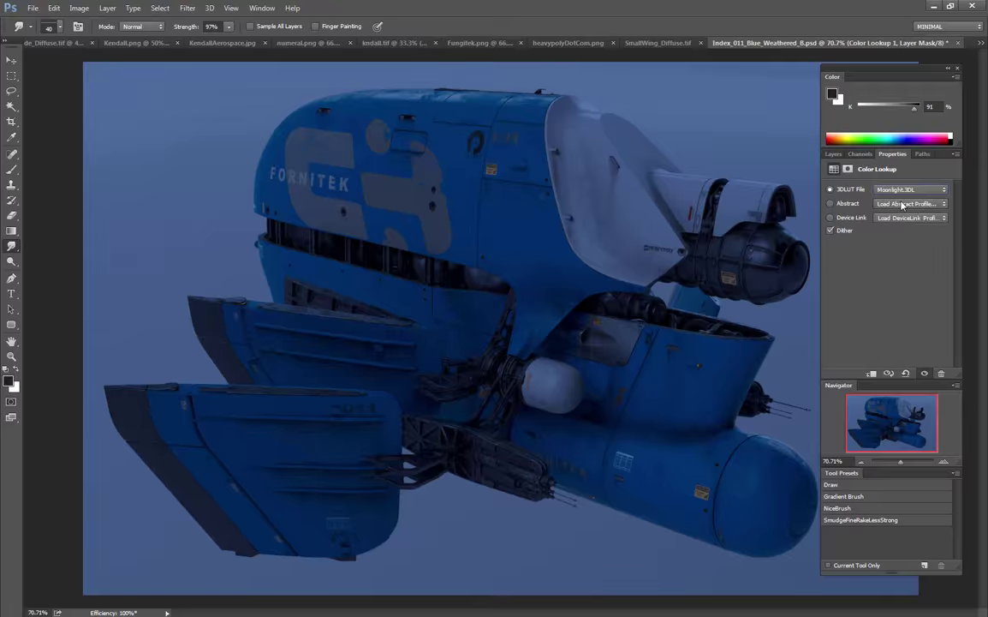
{"action": "left_click", "coordinate": [833, 153]}
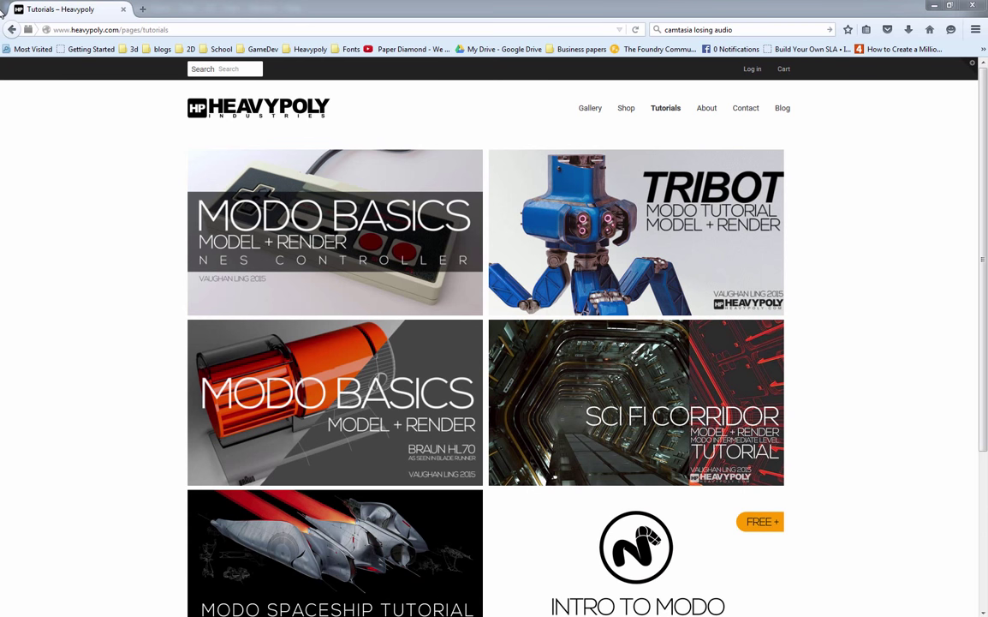
Scroll the Heavypoly tutorials page down to the Intro To Modo tile.
{"action": "scroll", "scroll_direction": "down", "scroll_amount": 3}
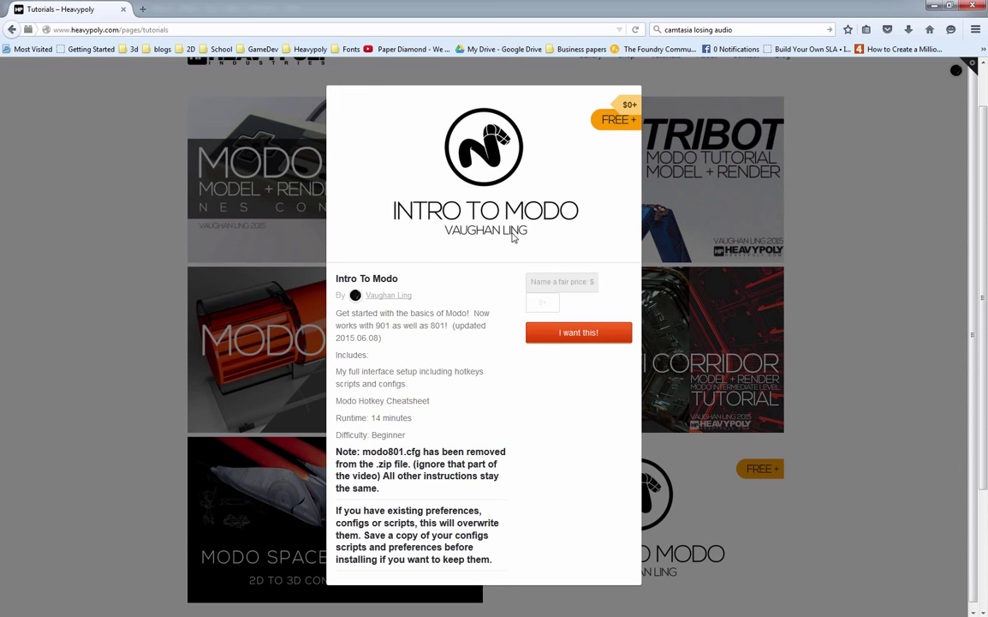
{"action": "mouse_move", "coordinate": [707, 242]}
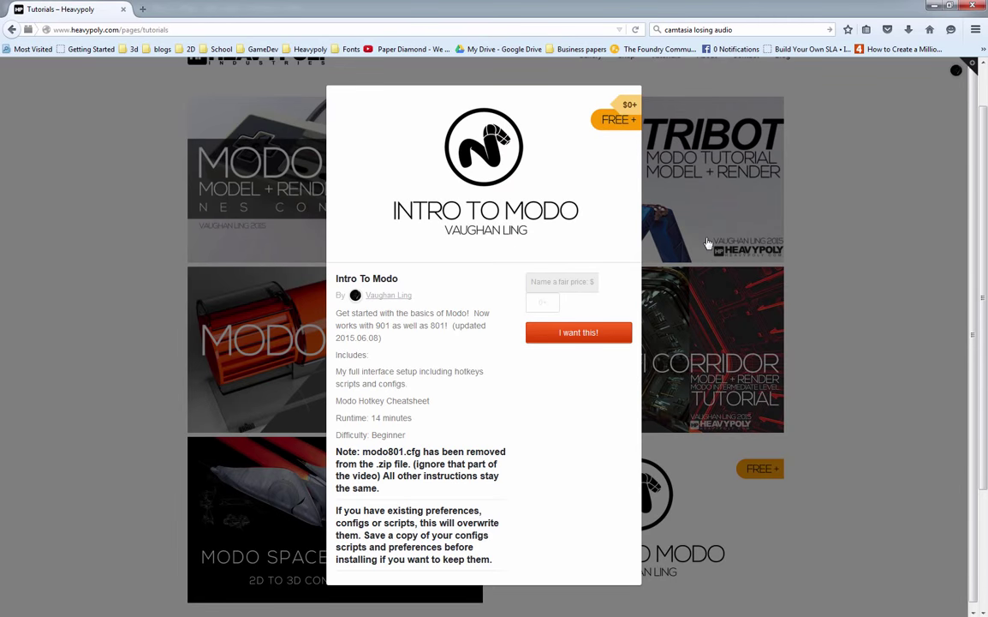